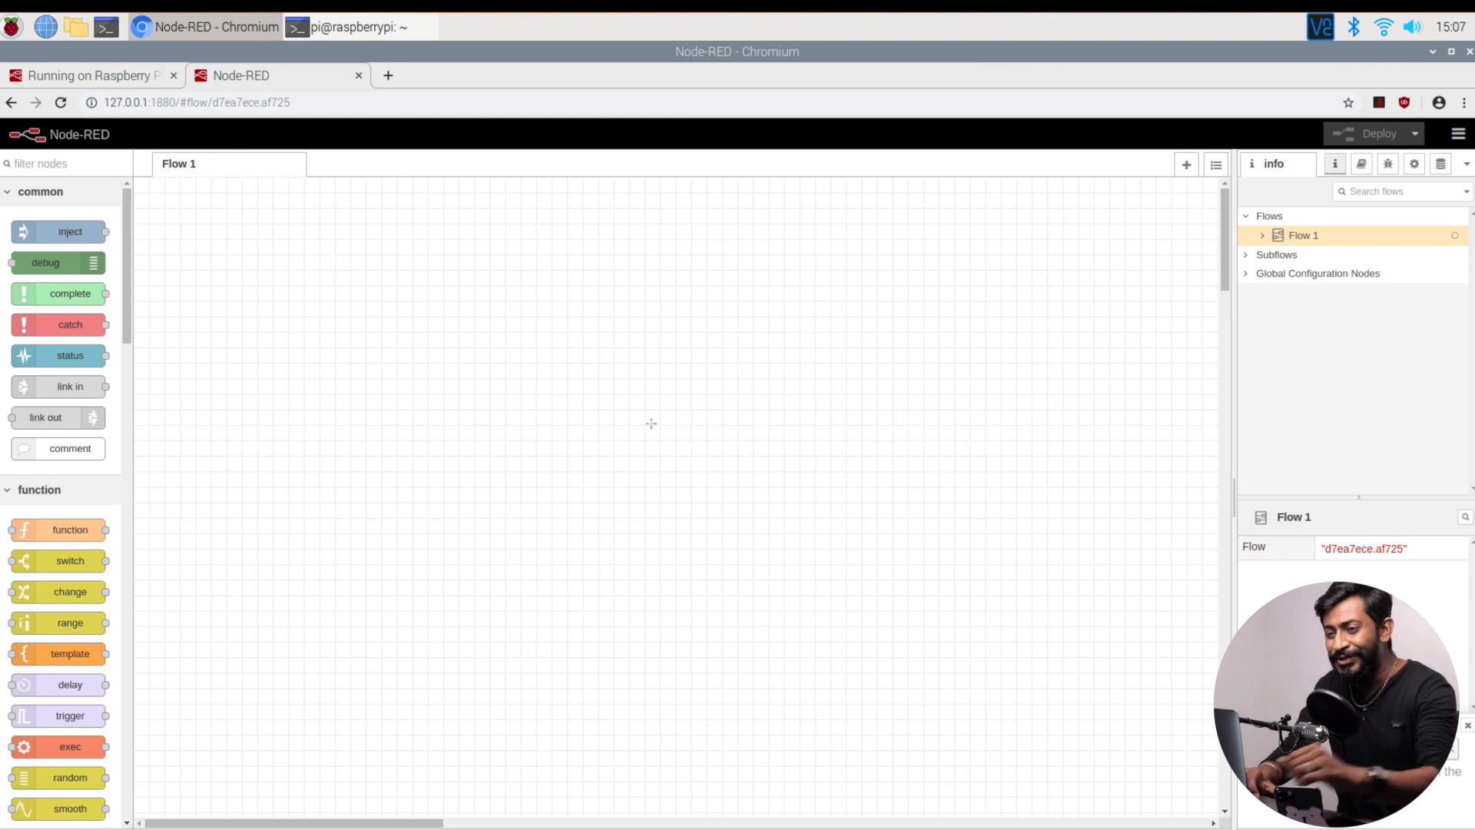
- Bring up the Raspberry Pi guide's Autostart on boot section with the enable command
{"action": "left_click", "coordinate": [93, 75]}
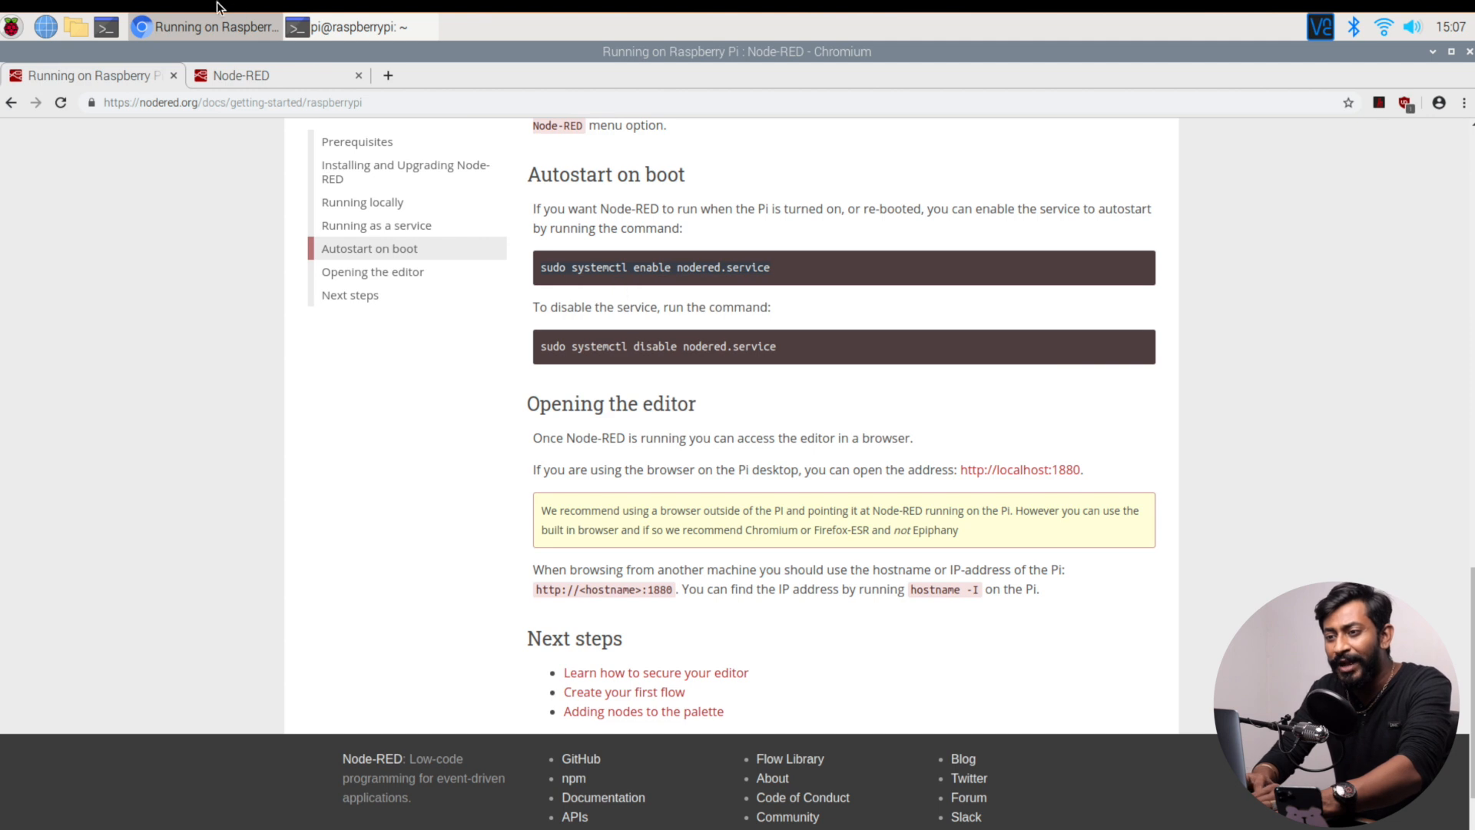
- Enable nodered.service via systemctl in a terminal and begin the 'sudo reboot' command
{"action": "left_click", "coordinate": [105, 29]}
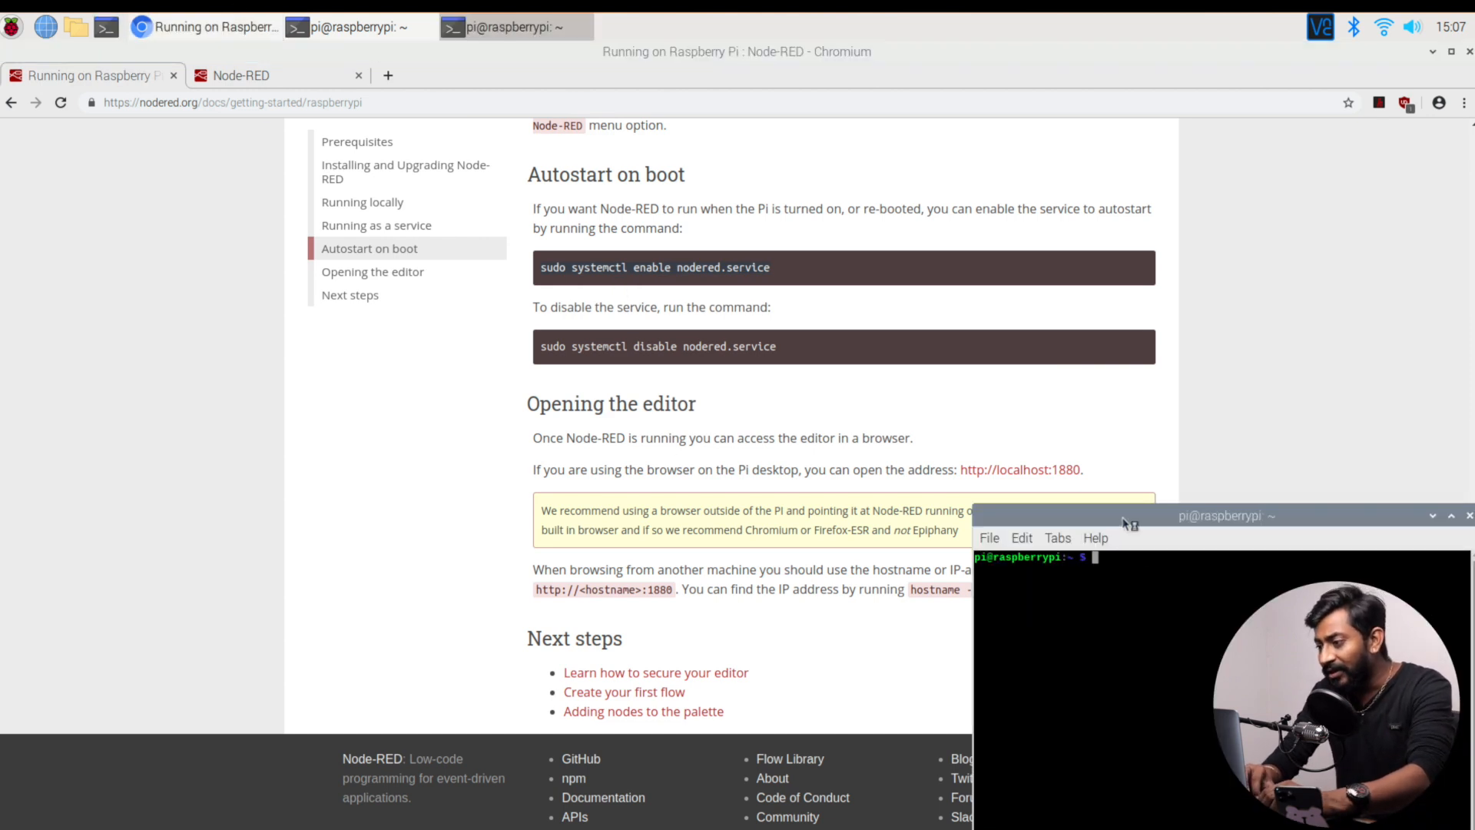
{"action": "left_click_drag", "start_coordinate": [1223, 514], "coordinate": [612, 86]}
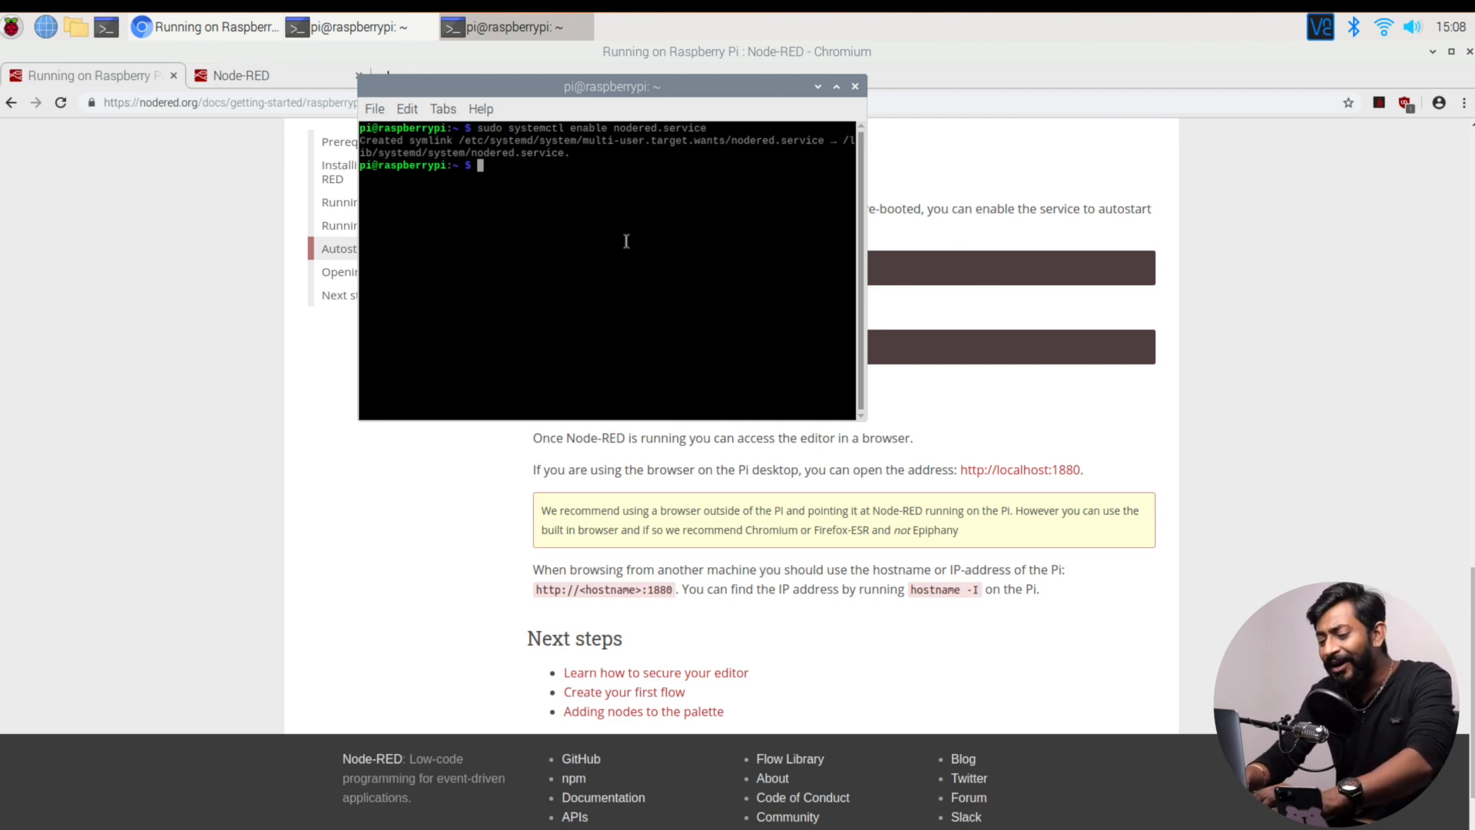
{"action": "type", "text": "sudo re"}
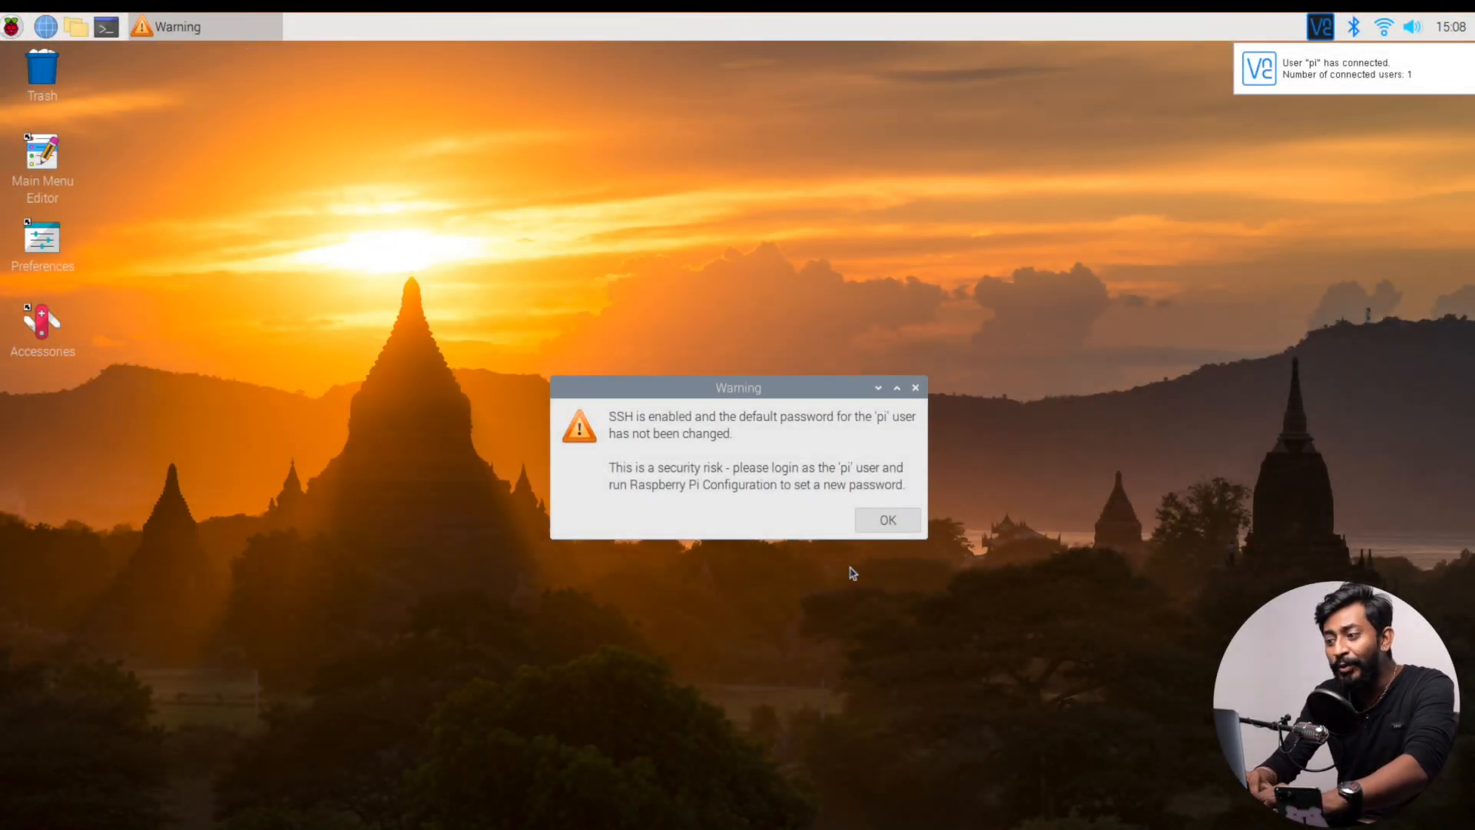
- Dismiss the SSH default-password warning and launch Chromium on a new tab
{"action": "left_click", "coordinate": [888, 520]}
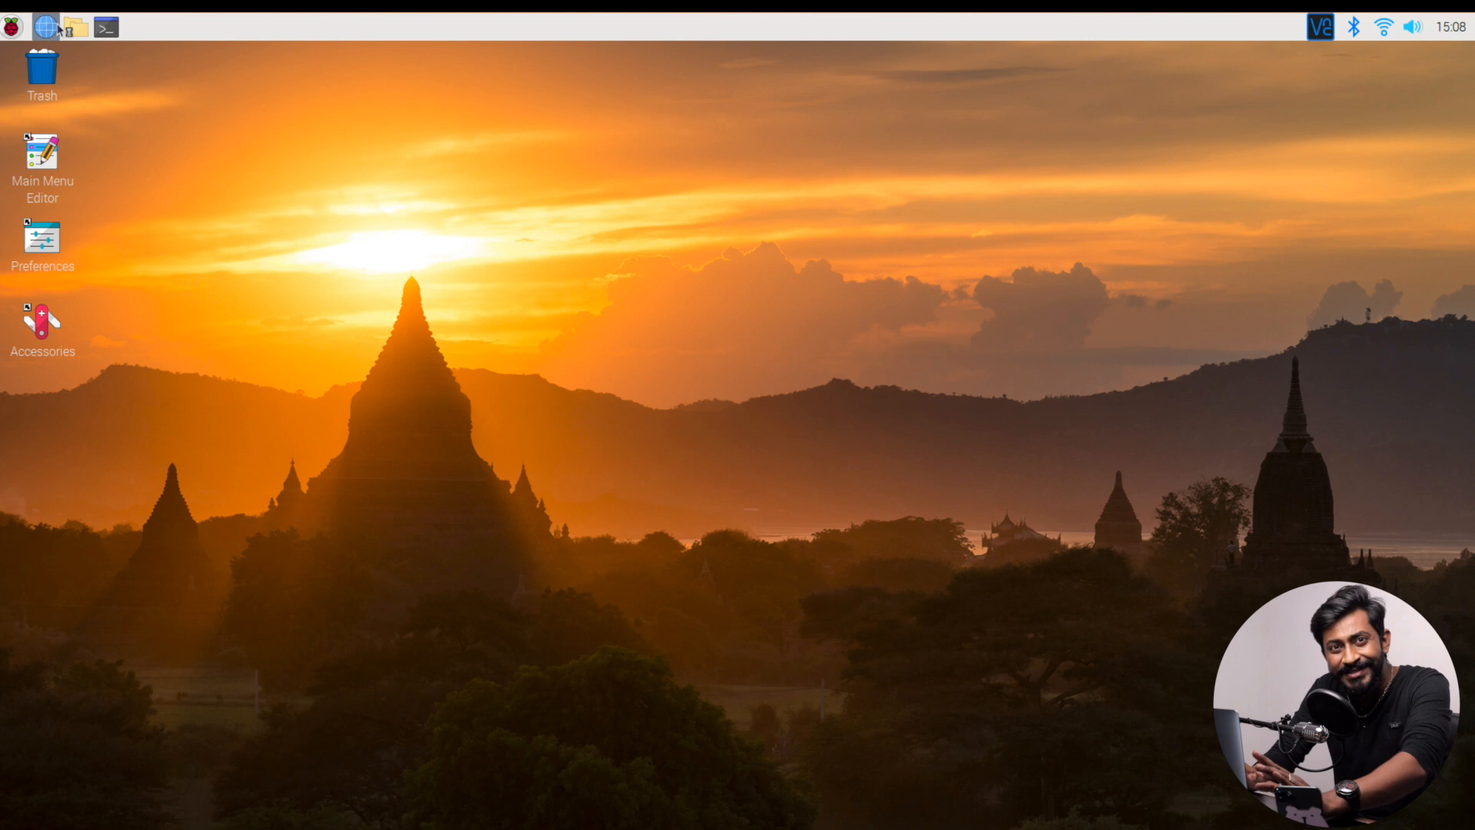
{"action": "left_click", "coordinate": [47, 28]}
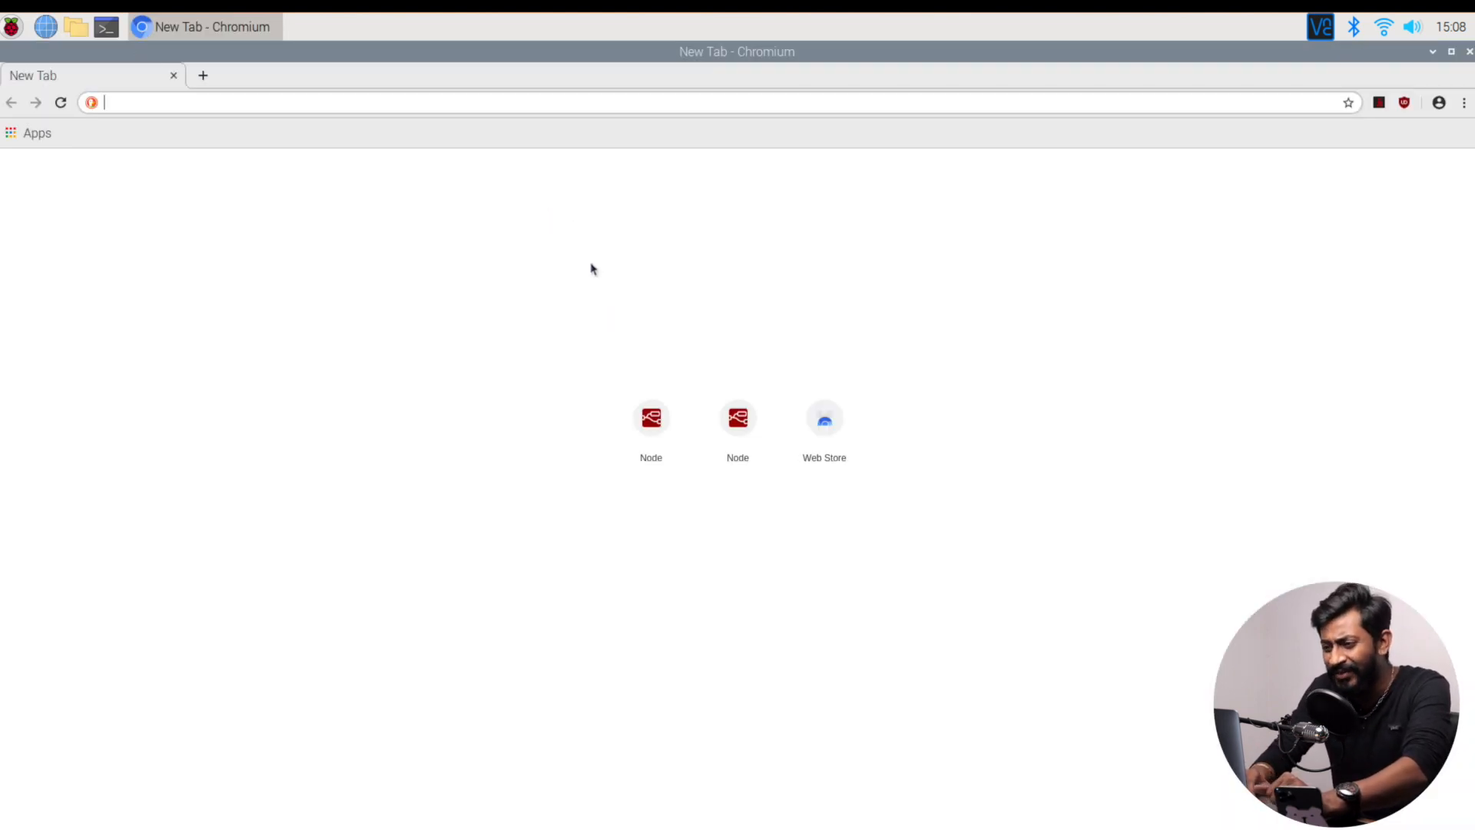
- Load the Node-RED editor at 127.0.0.1:1880 from the new-tab shortcut
{"action": "left_click", "coordinate": [652, 418]}
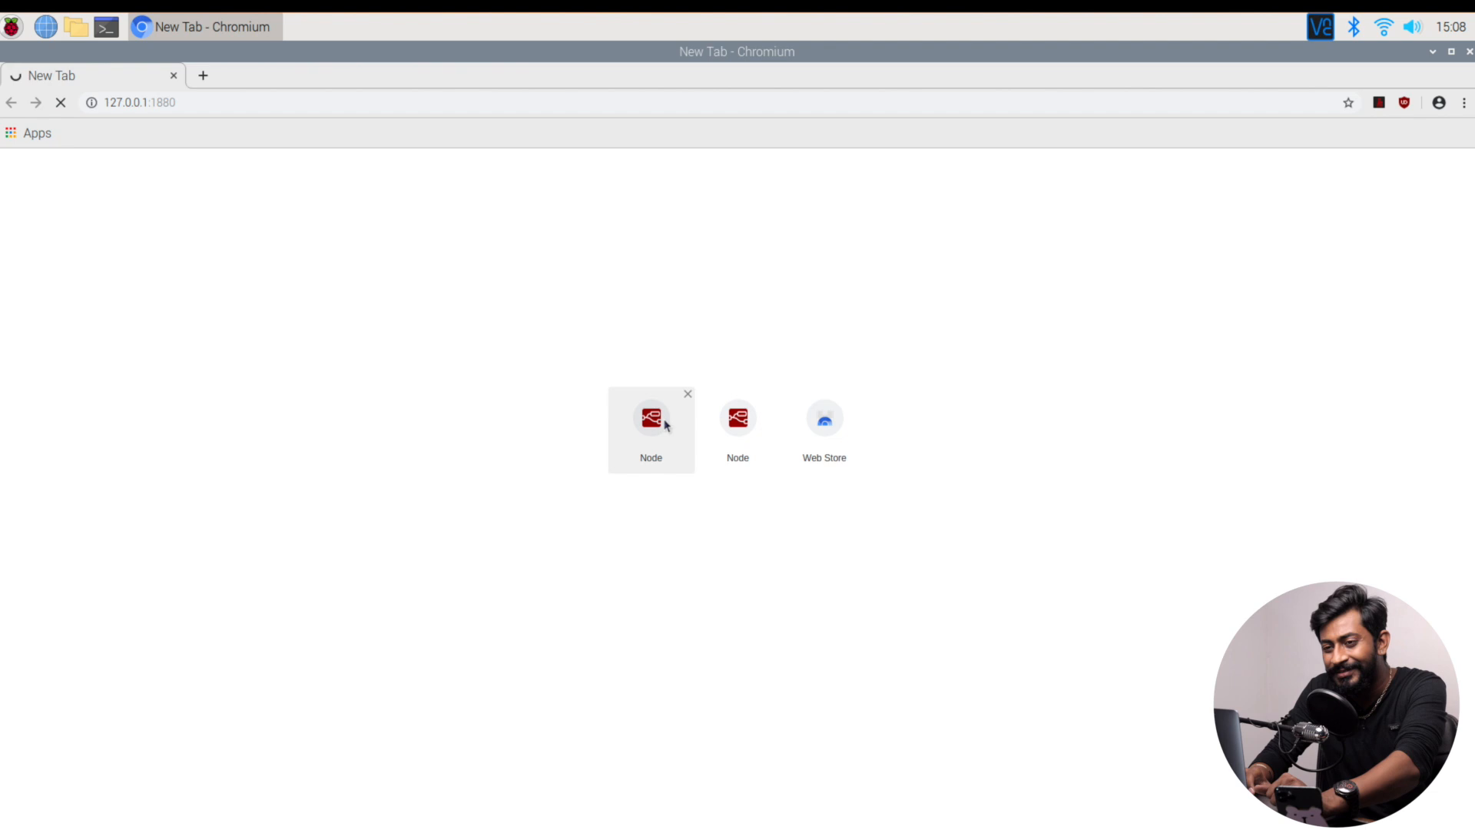
{"action": "left_click", "coordinate": [652, 418]}
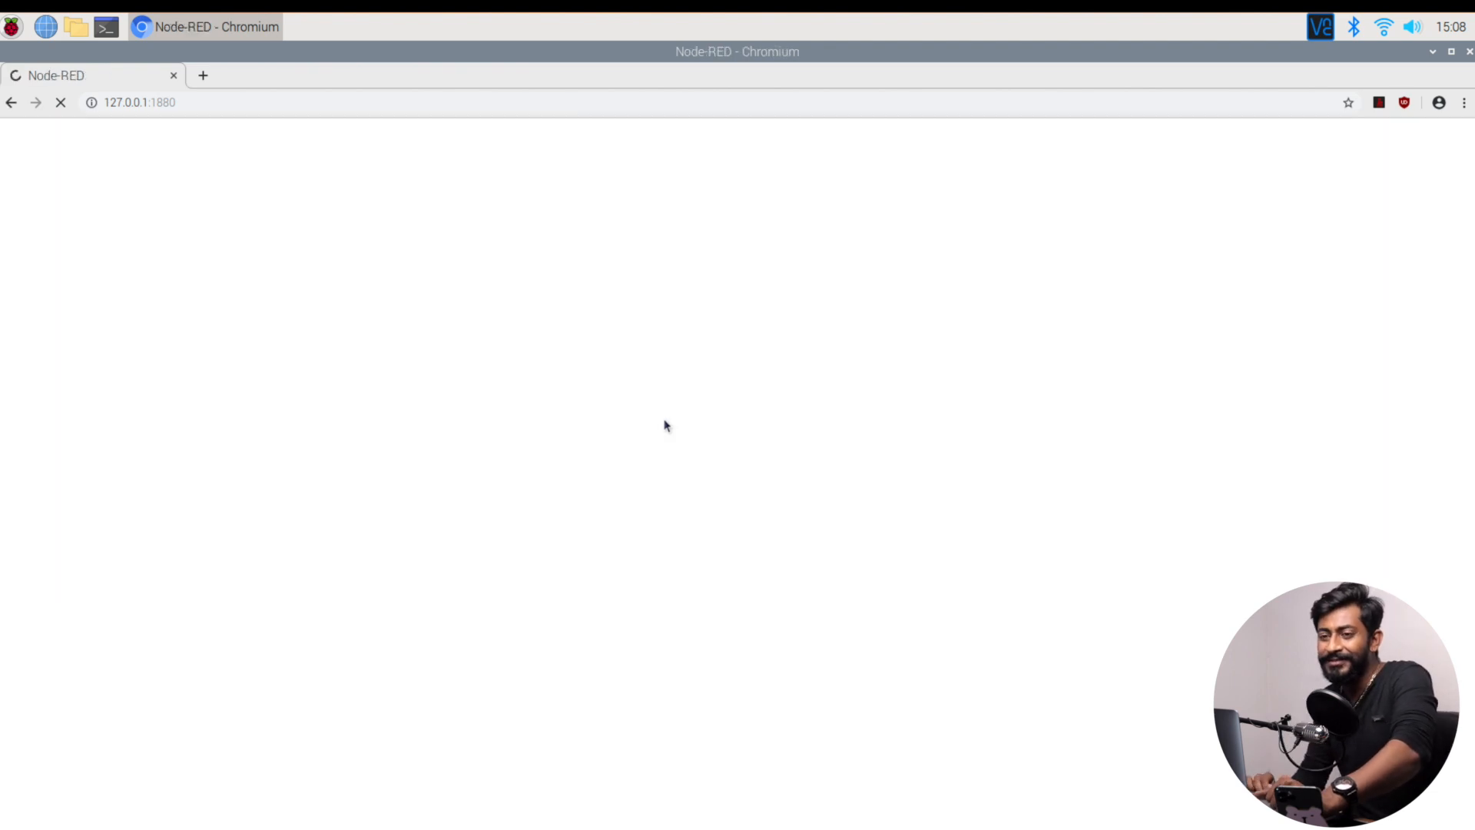